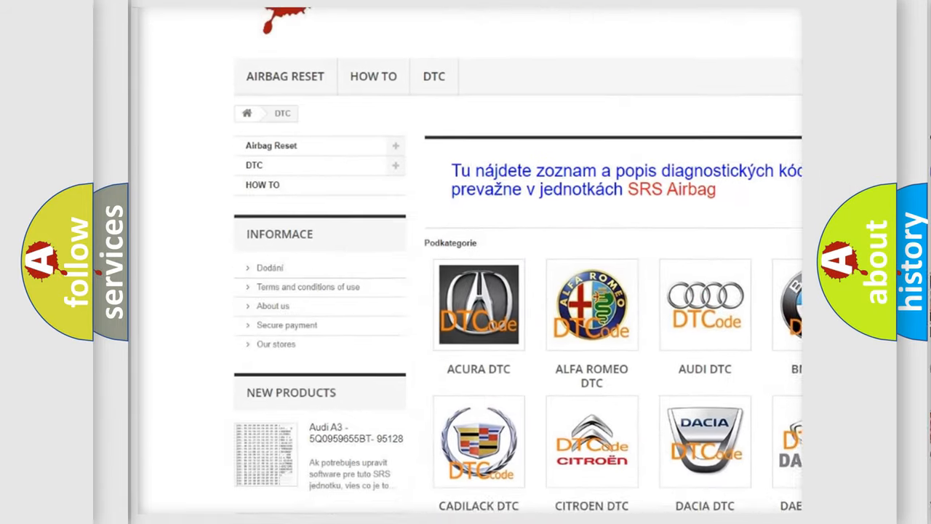
scroll(down, 3)
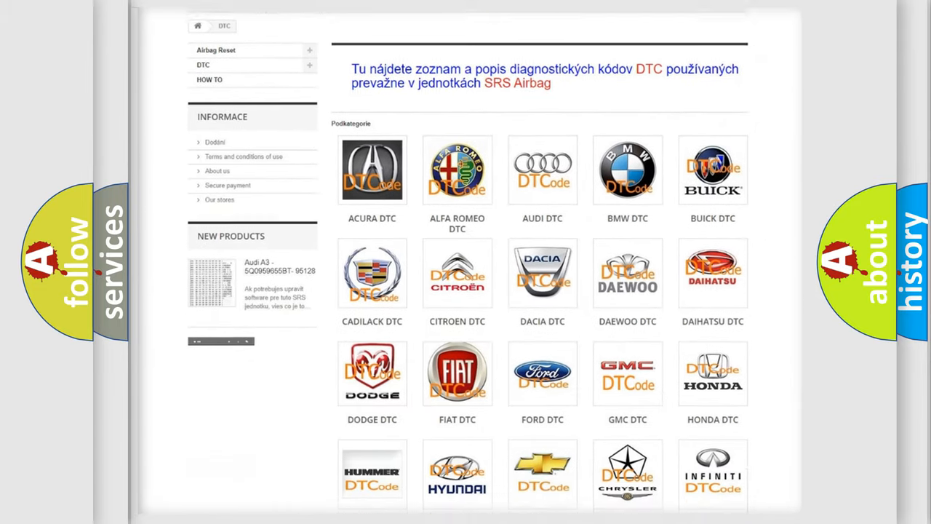
scroll(down, 3)
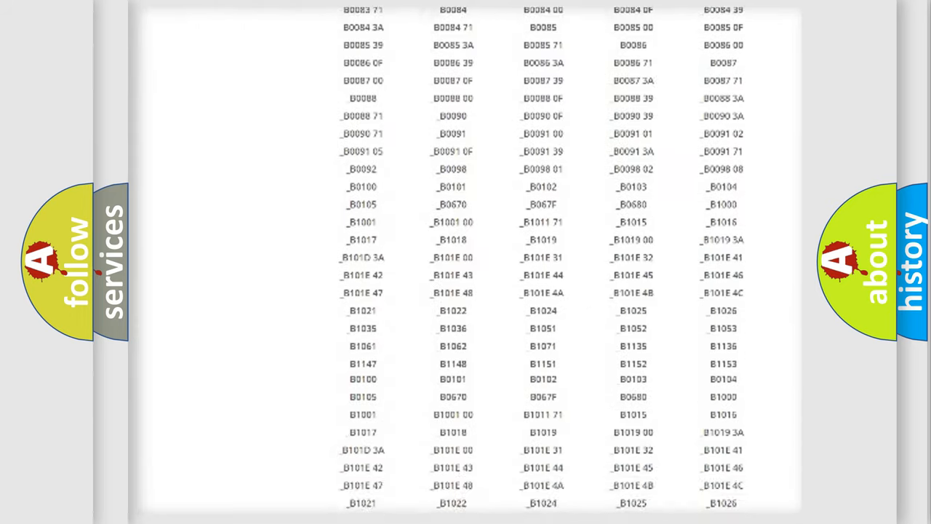
scroll(up, 3)
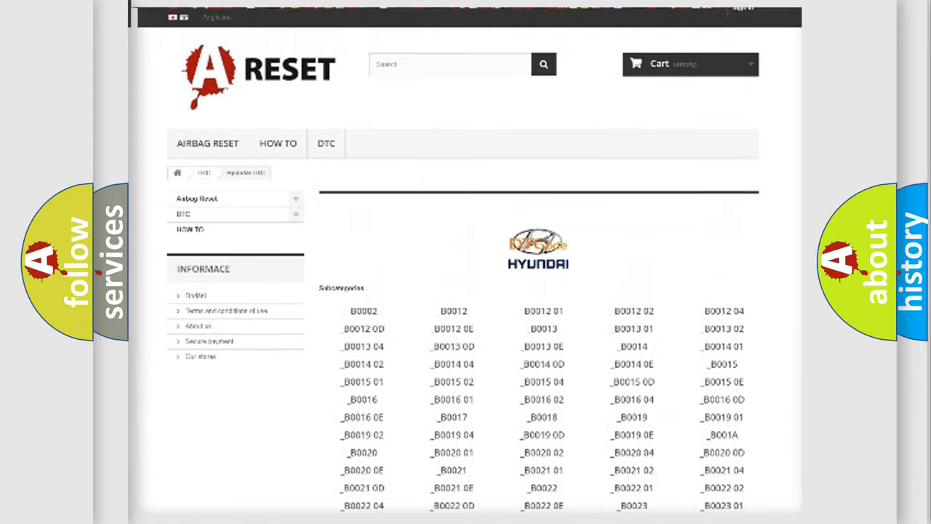
scroll(up, 3)
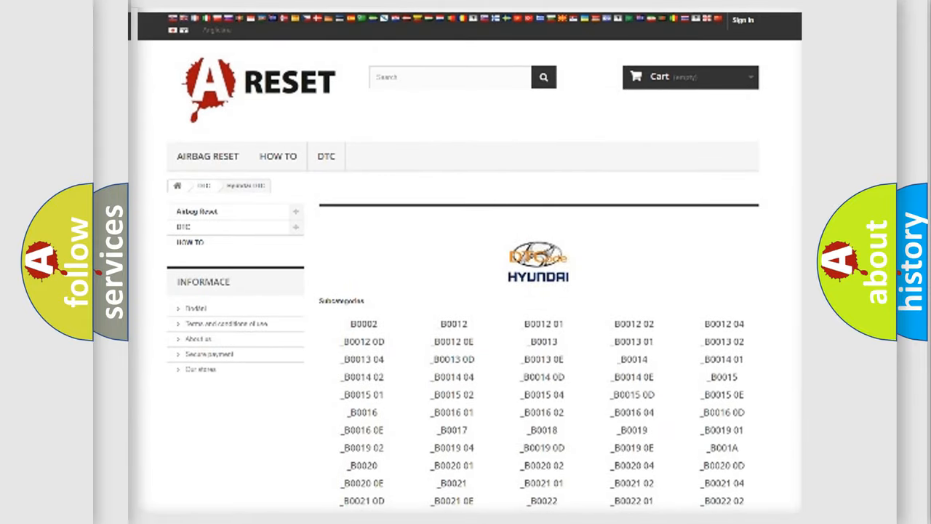